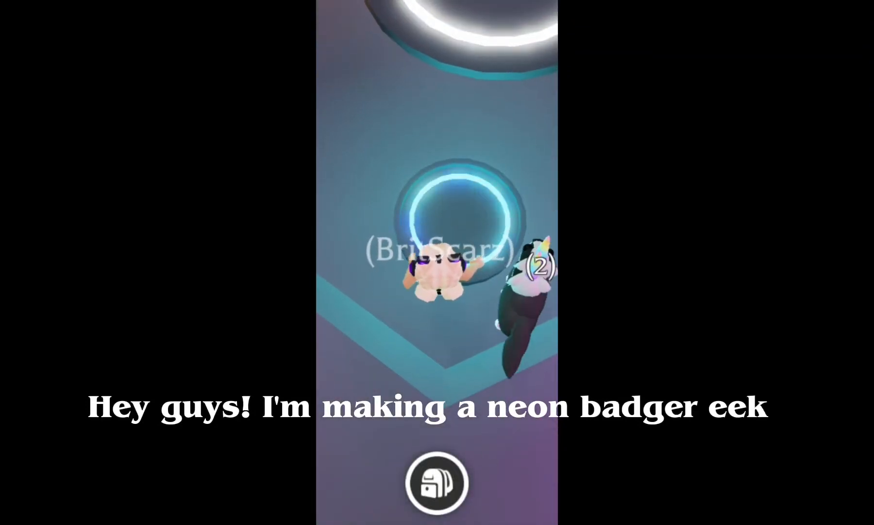
# Open the pet wear menu from the backpack and browse accessories like the bell collar, star and life ring
pyautogui.click(437, 483)
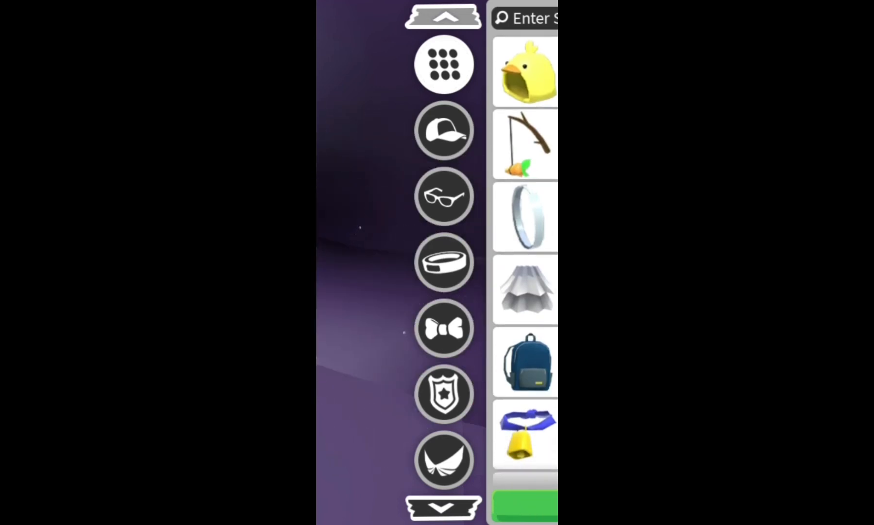
pyautogui.scroll(-3)
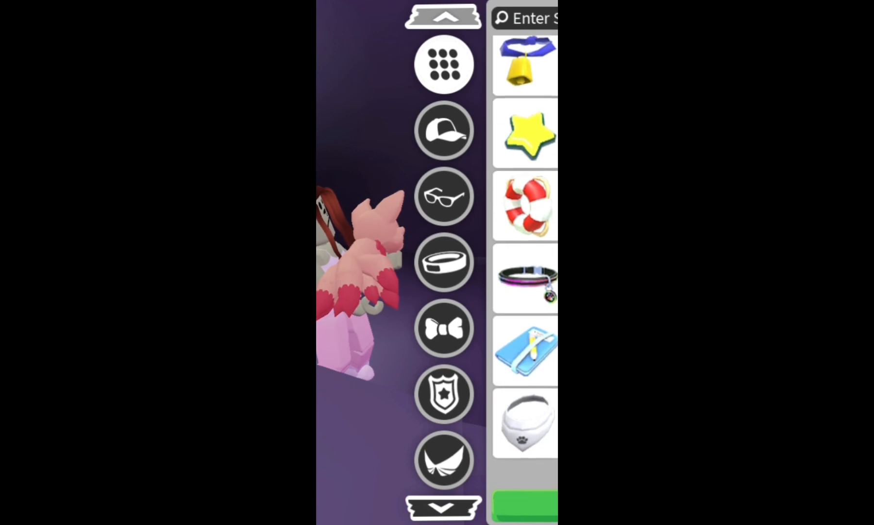